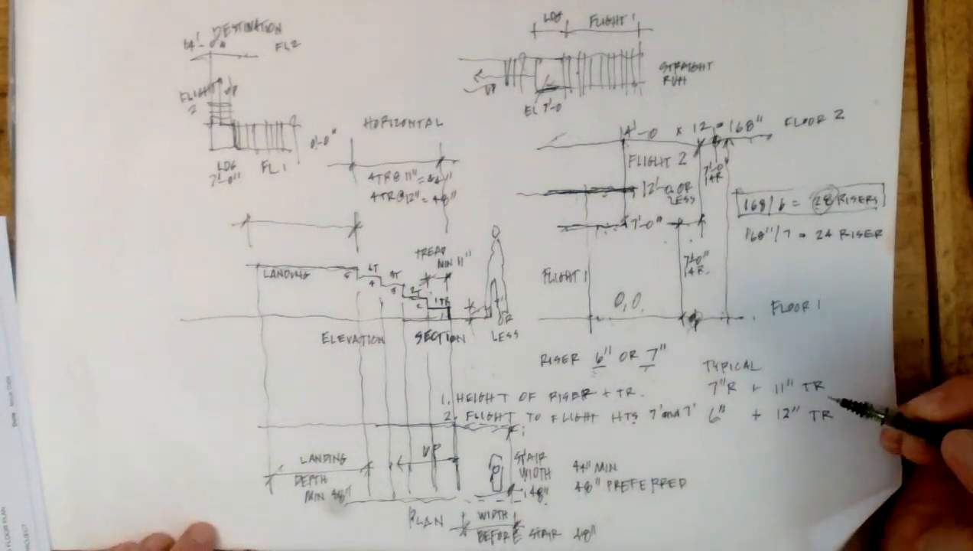
mouse_move(880, 413)
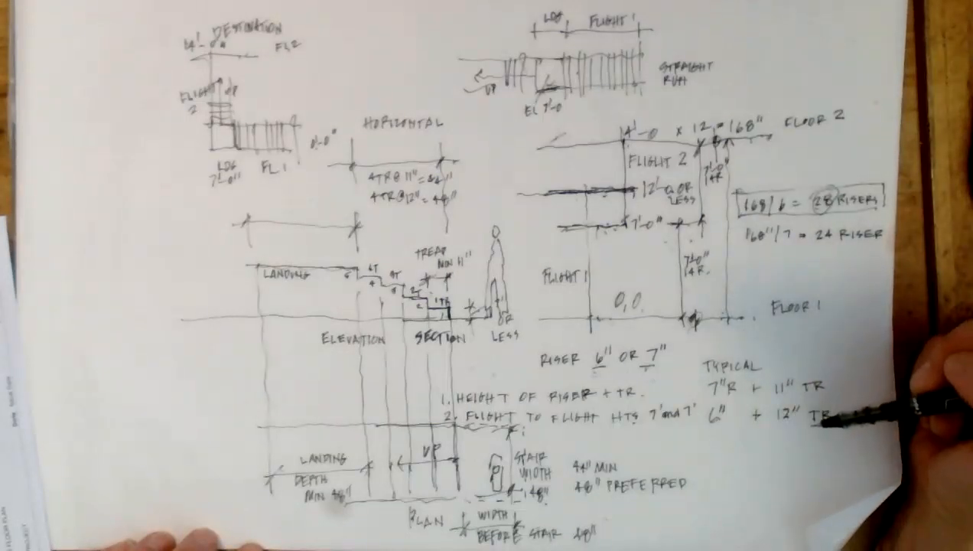
mouse_move(727, 244)
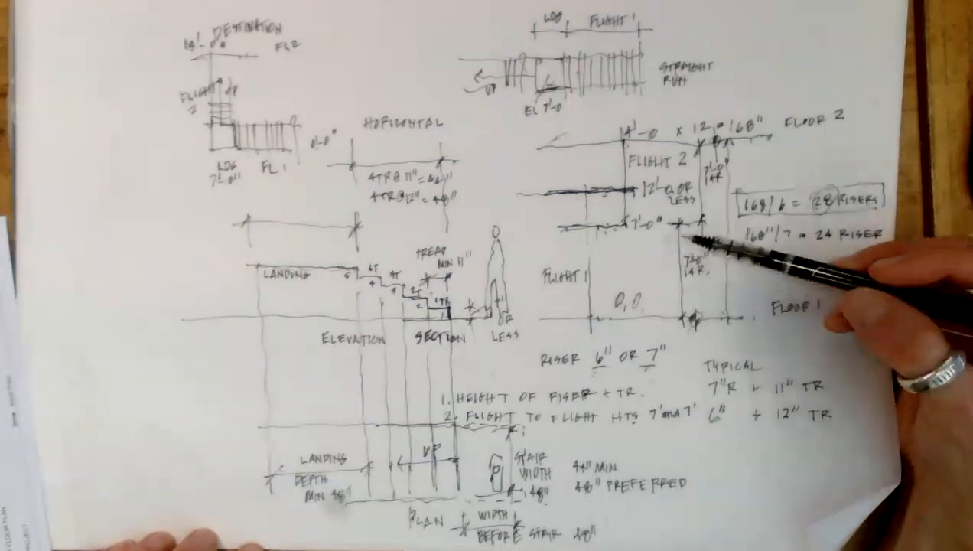